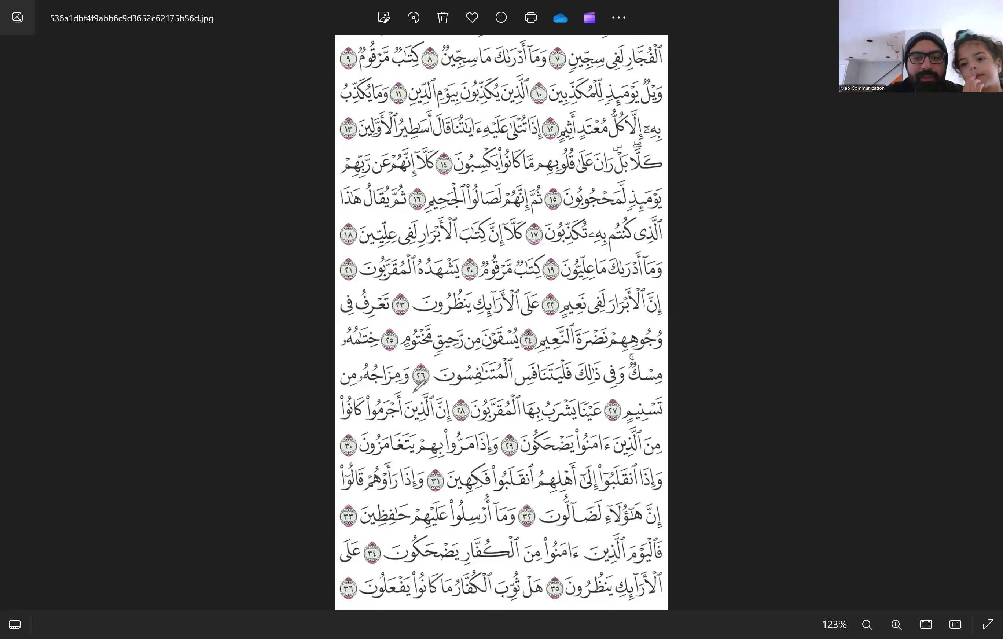
Step: Draw a red freehand underline beneath an explained verse on the Quran page
{"action": "left_click_drag", "start_coordinate": [333, 401], "coordinate": [413, 395]}
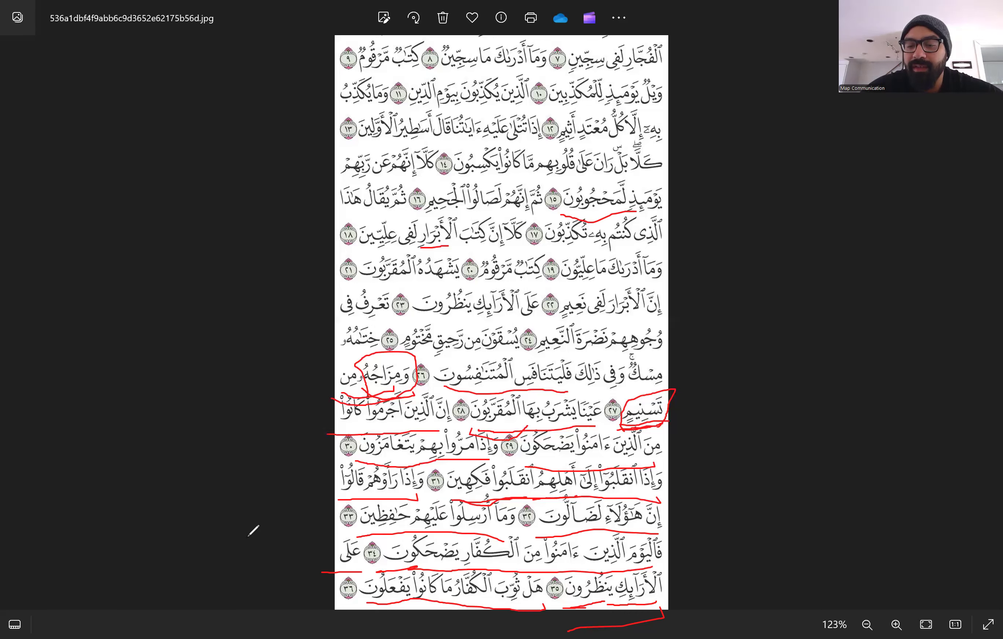
{"action": "mouse_move", "coordinate": [148, 347]}
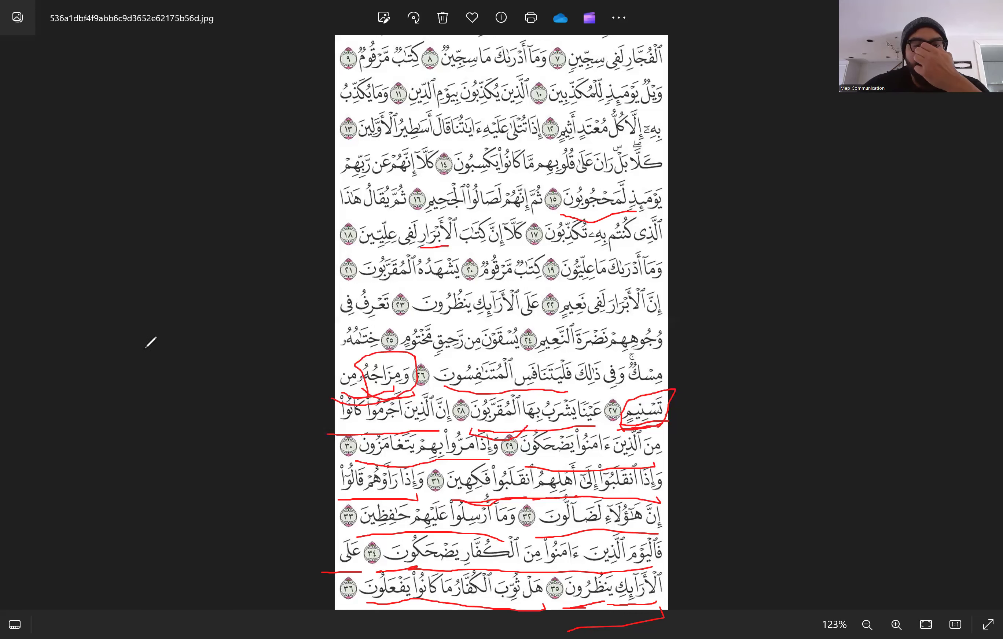